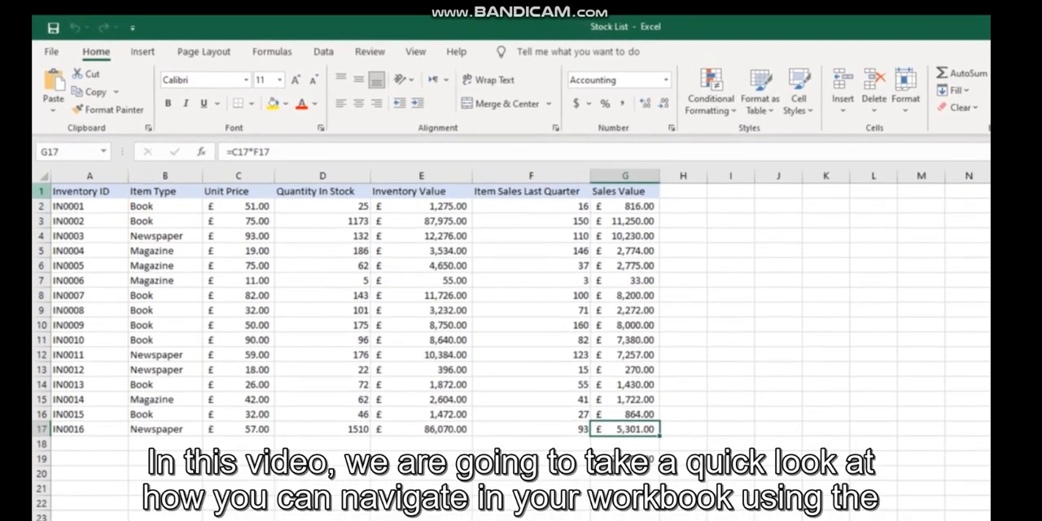
pyautogui.moveTo(185, 277)
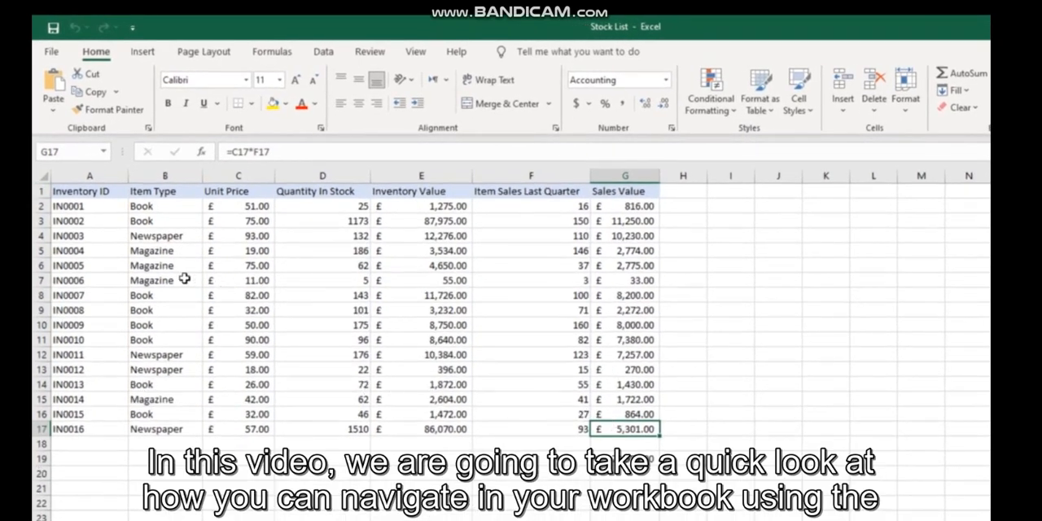
# Enter edit mode on cell A2 (IN0001) via double-click, the formula bar and F2
pyautogui.click(88, 205)
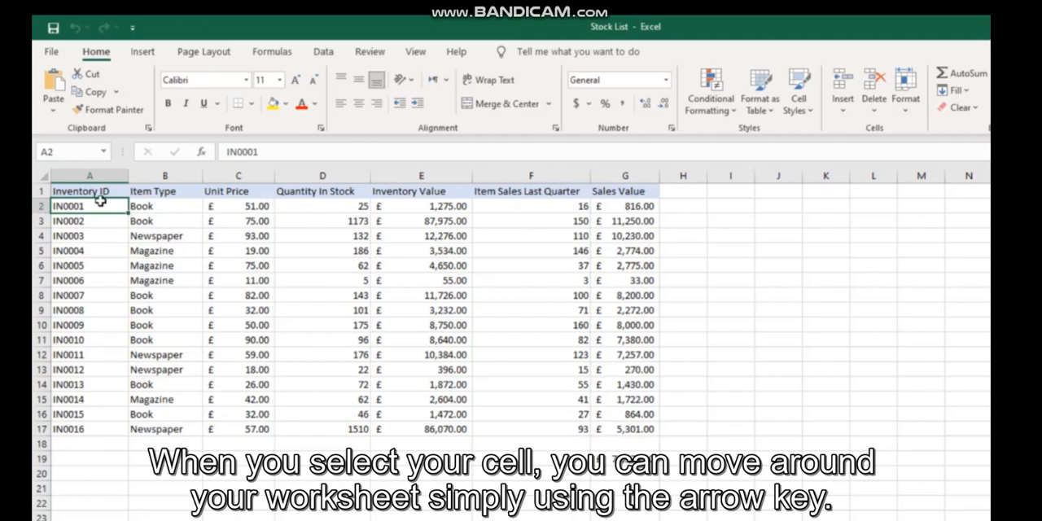
pyautogui.moveTo(150, 309)
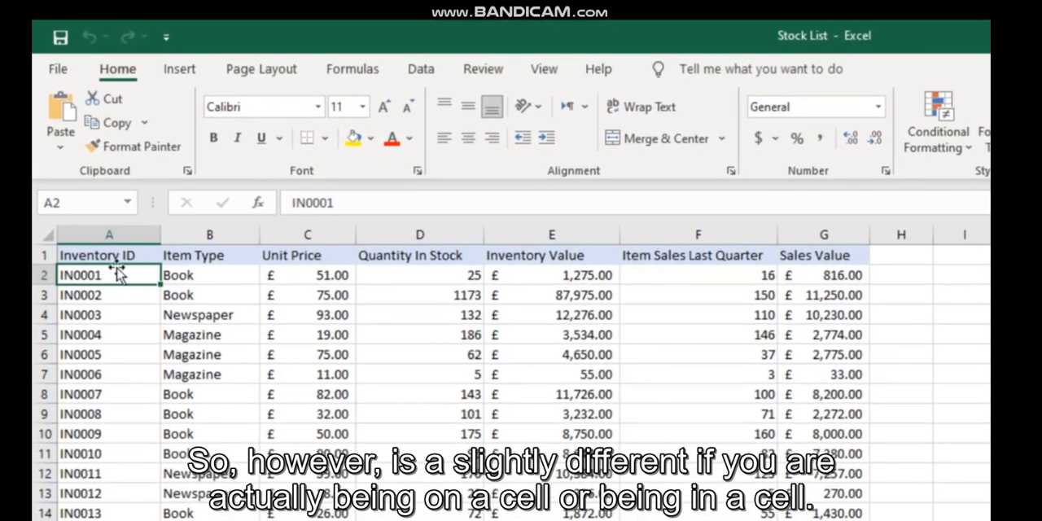
pyautogui.doubleClick(109, 273)
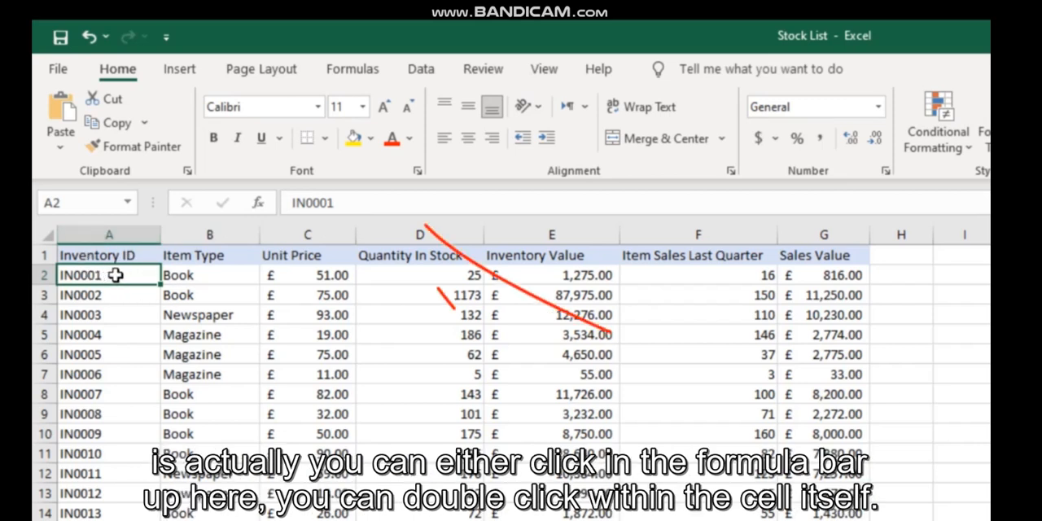
pyautogui.click(326, 202)
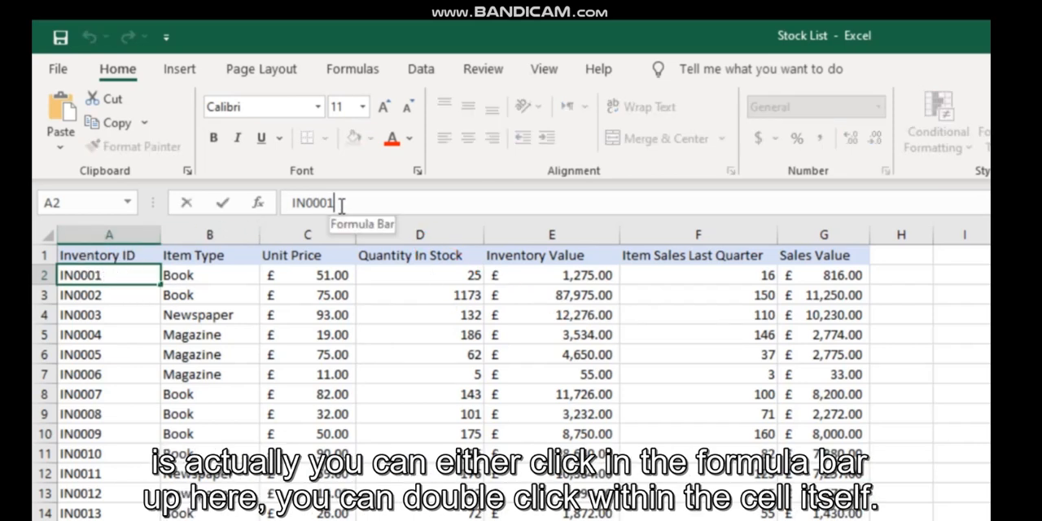
pyautogui.doubleClick(108, 274)
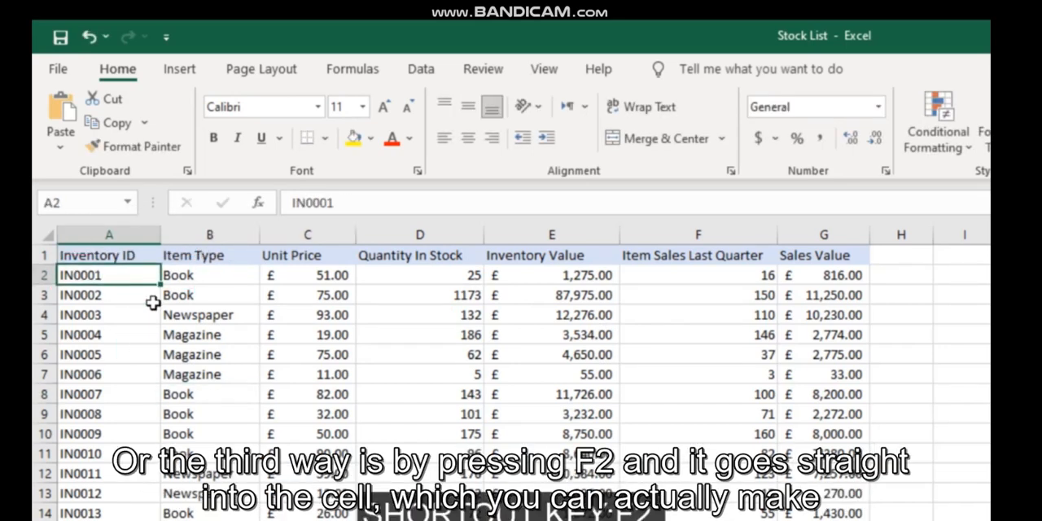
pyautogui.press('f2')
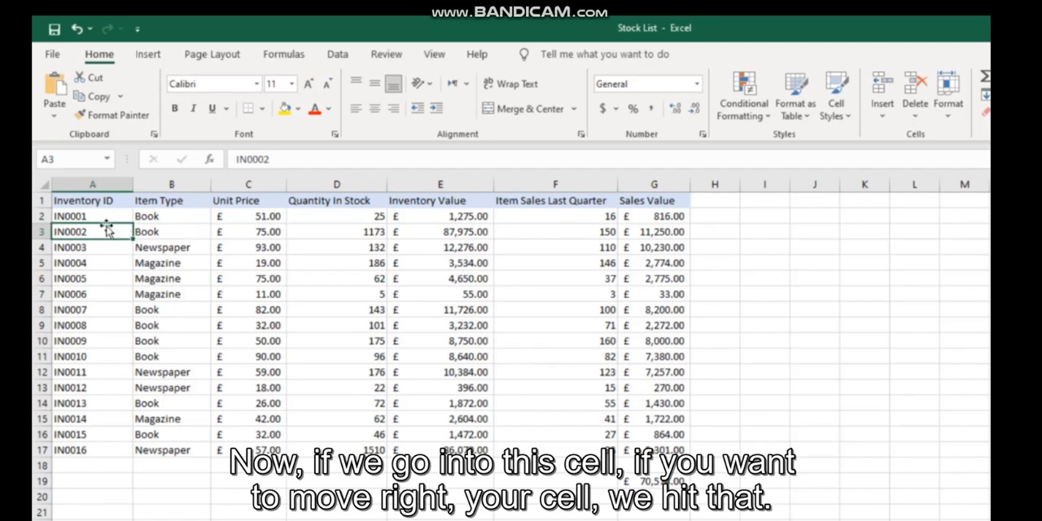
# Move between neighbouring cells with Tab and Shift+Tab, cancelling edits with Escape
pyautogui.press('Tab')
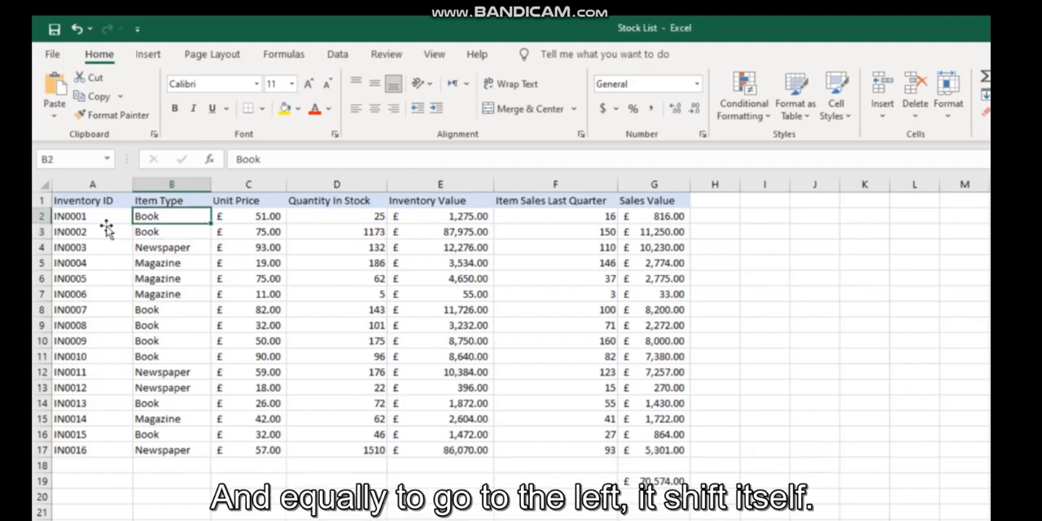
pyautogui.press('shift+tab')
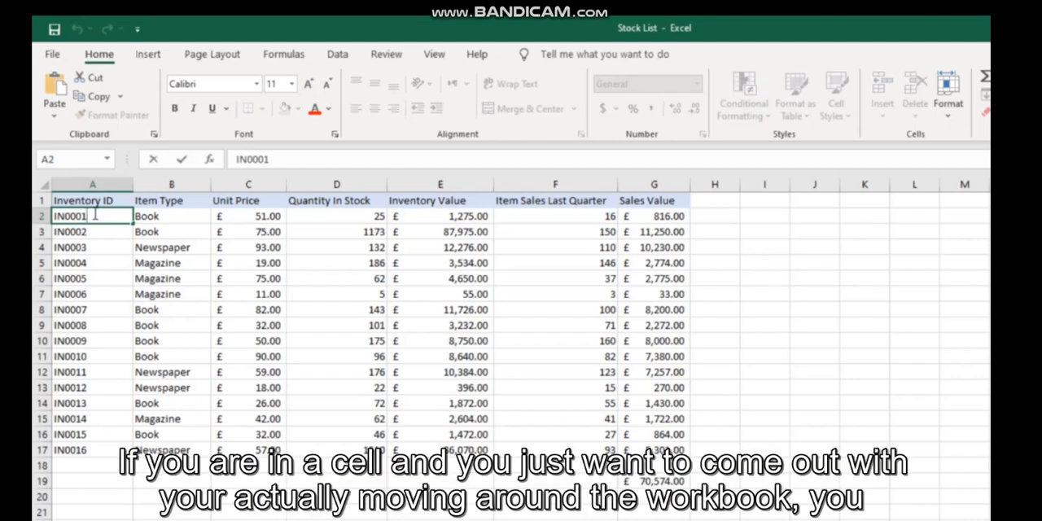
pyautogui.press('Escape')
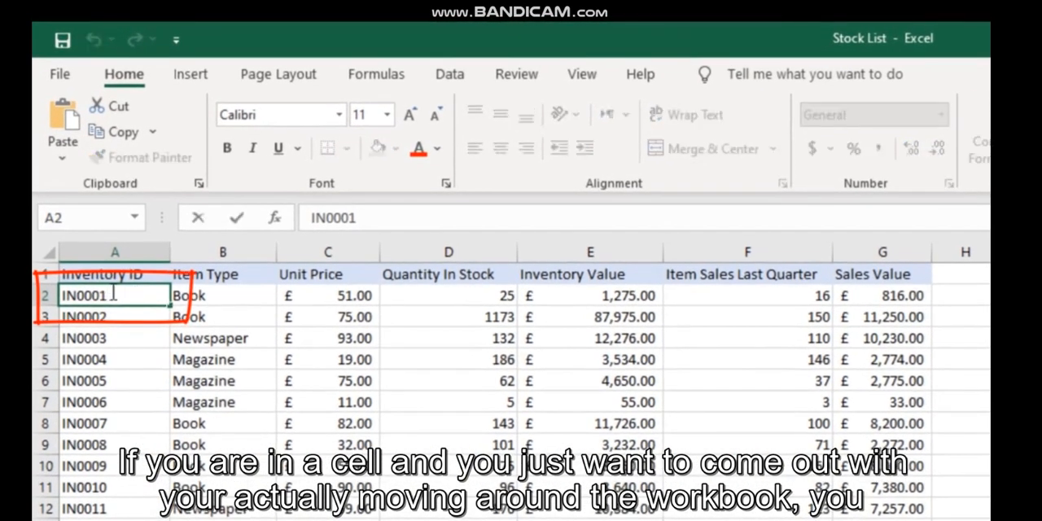
pyautogui.press('escape')
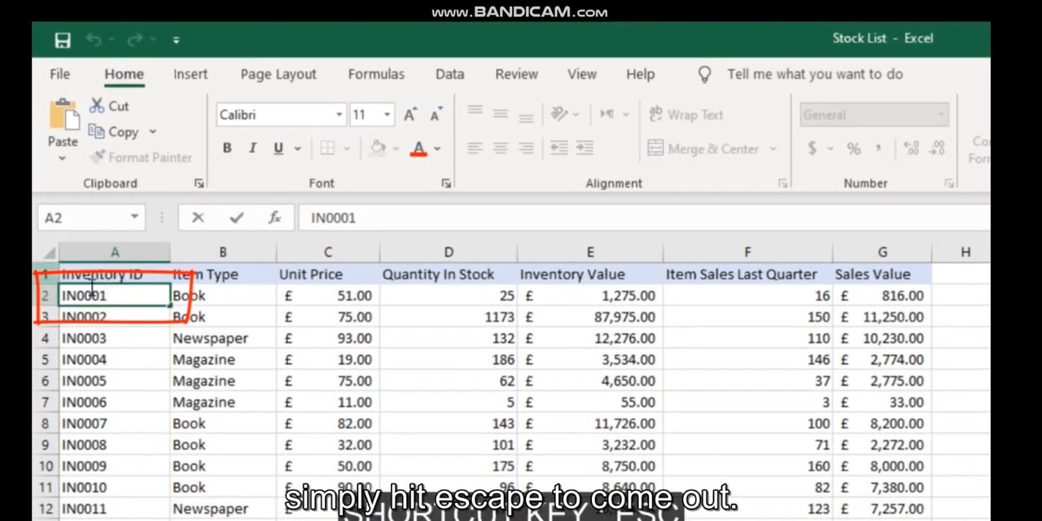
pyautogui.press('escape')
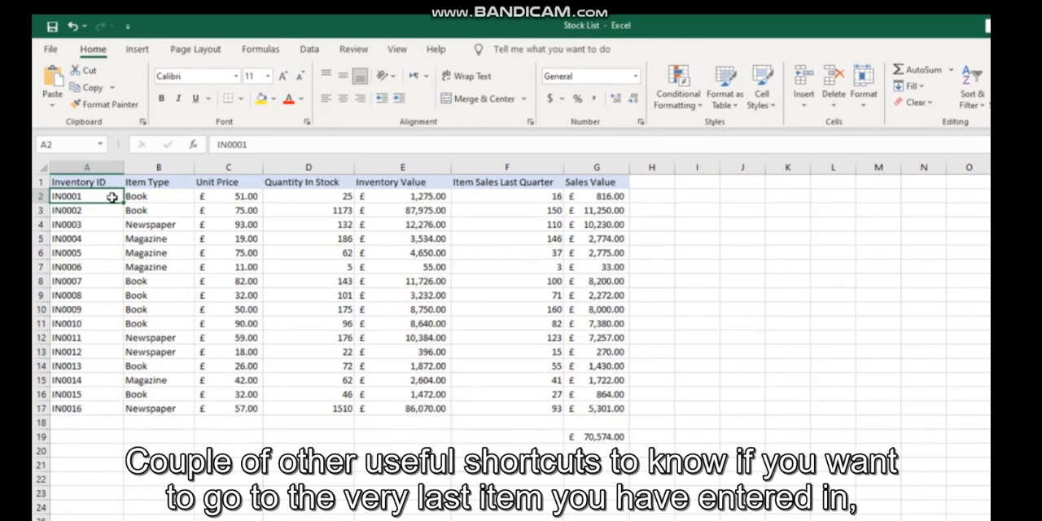
pyautogui.moveTo(478, 234)
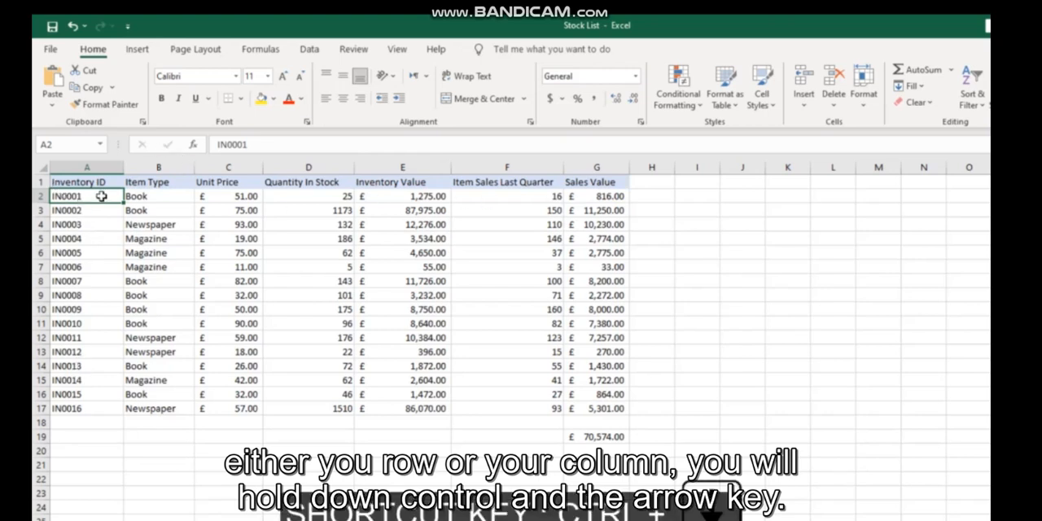
# Jump to the last row and last column of the data with Ctrl+arrow keys
pyautogui.press('ctrl+Down')
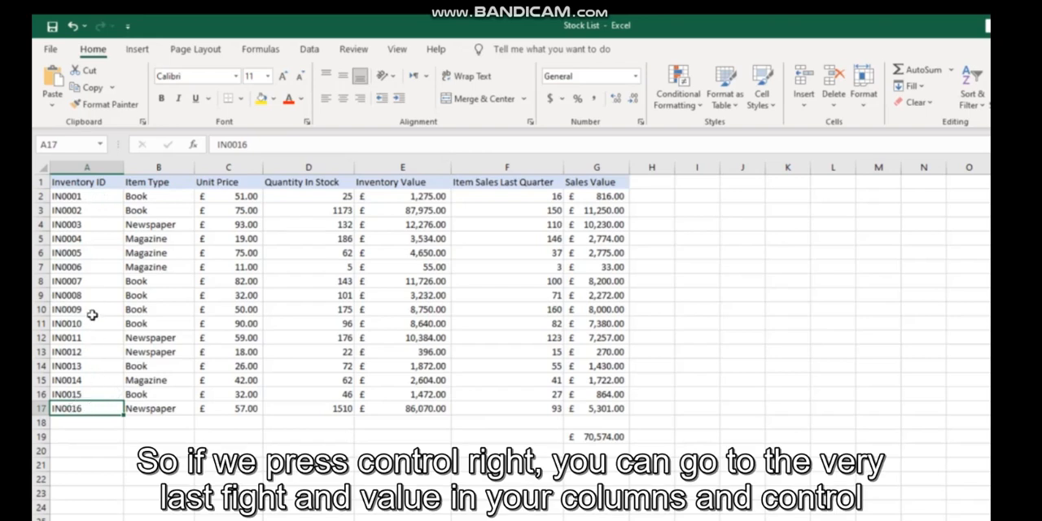
pyautogui.press('ctrl+Right')
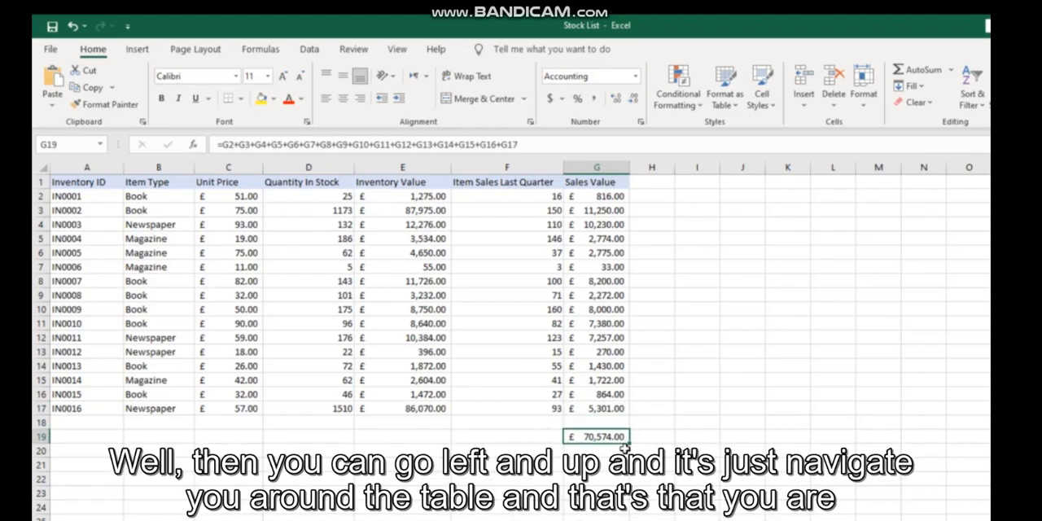
pyautogui.moveTo(680, 414)
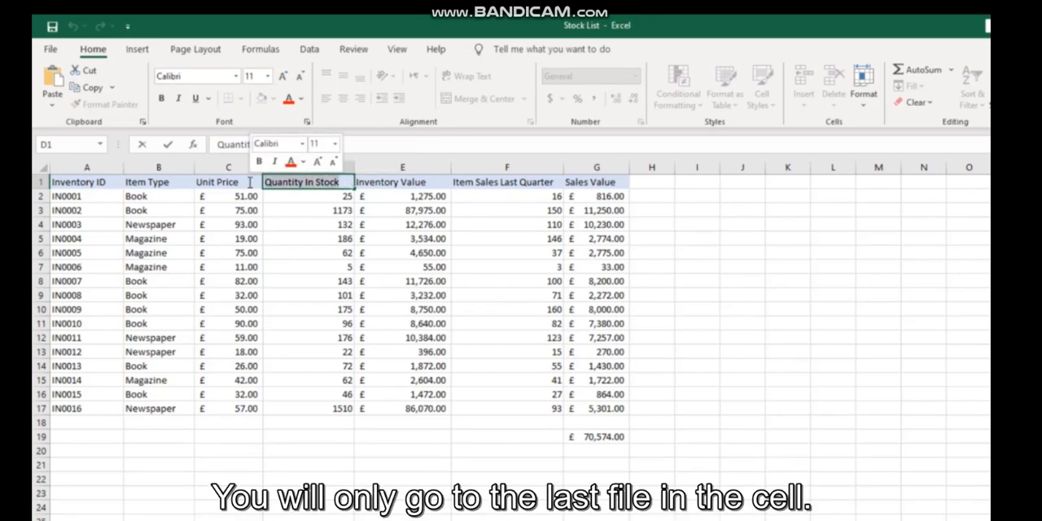
pyautogui.press('Escape')
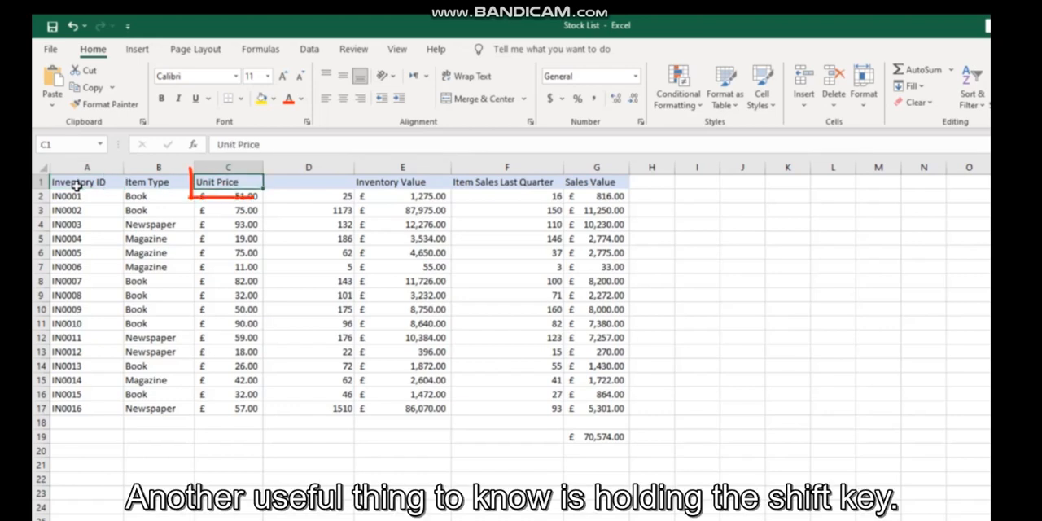
pyautogui.click(71, 26)
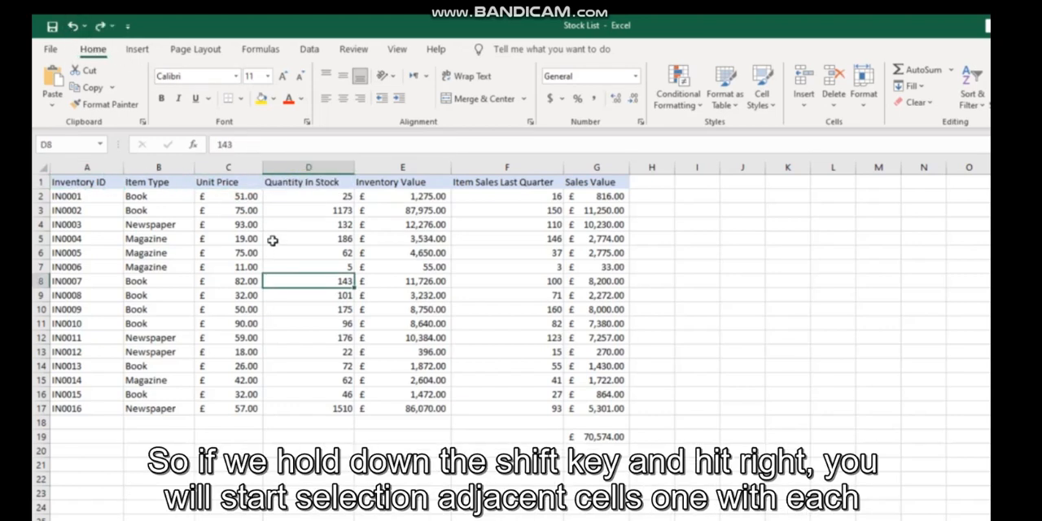
# Extend a selection from the Inventory ID header with Shift+arrows, then clear it
pyautogui.click(86, 196)
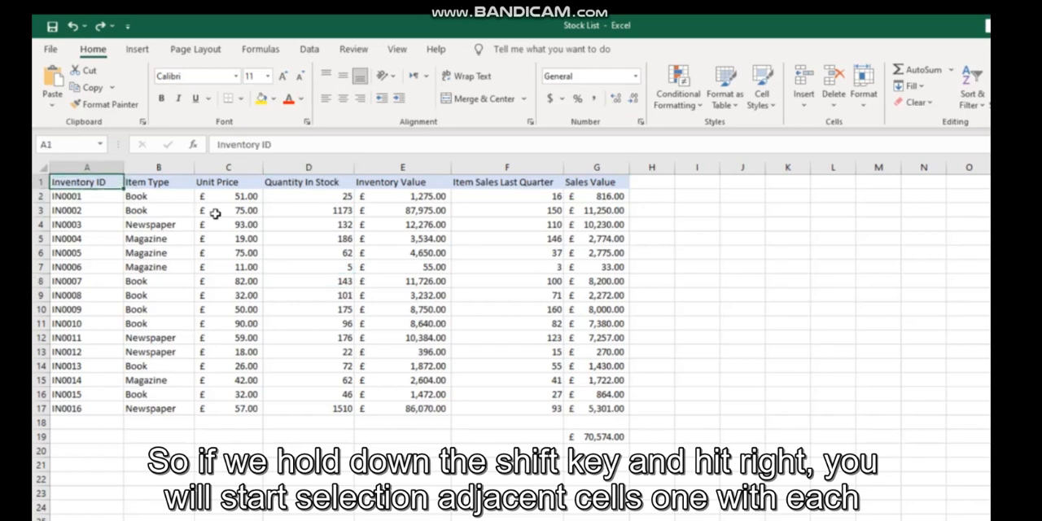
pyautogui.press('shift+right')
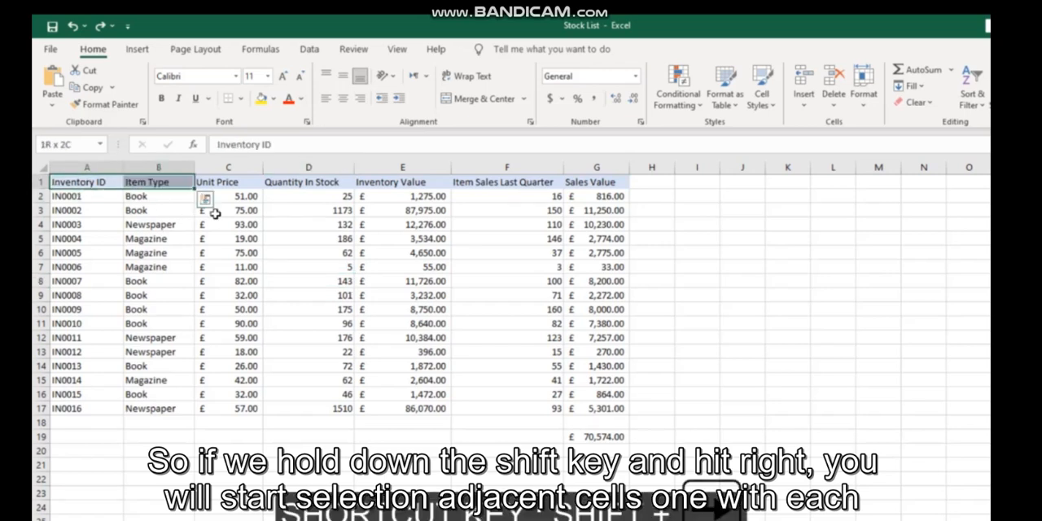
pyautogui.press('shift+right')
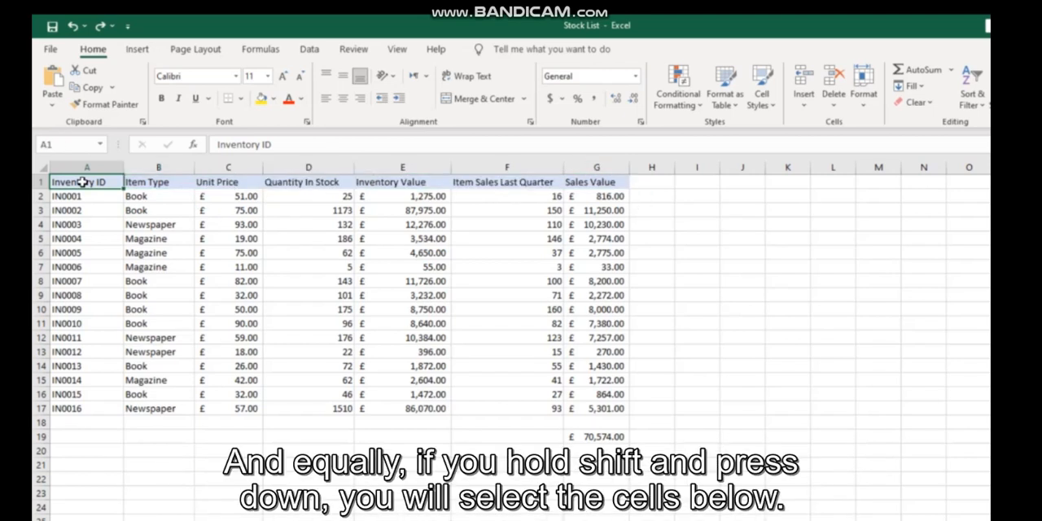
pyautogui.press('shift+down')
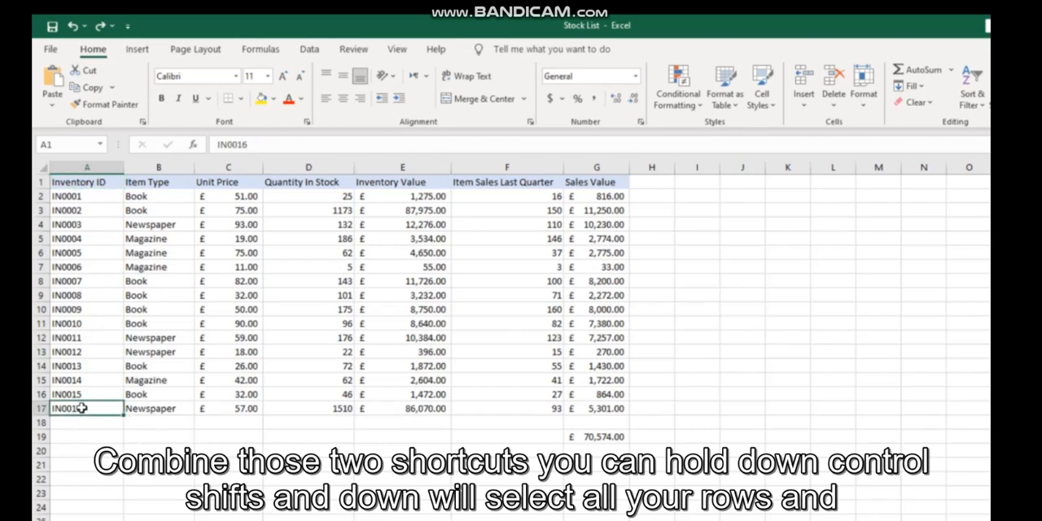
pyautogui.click(84, 183)
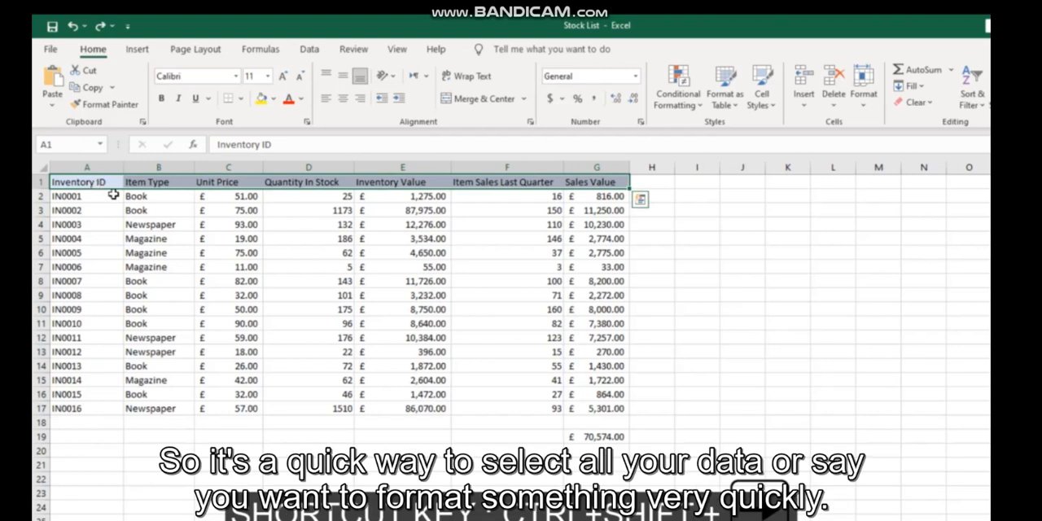
pyautogui.click(505, 280)
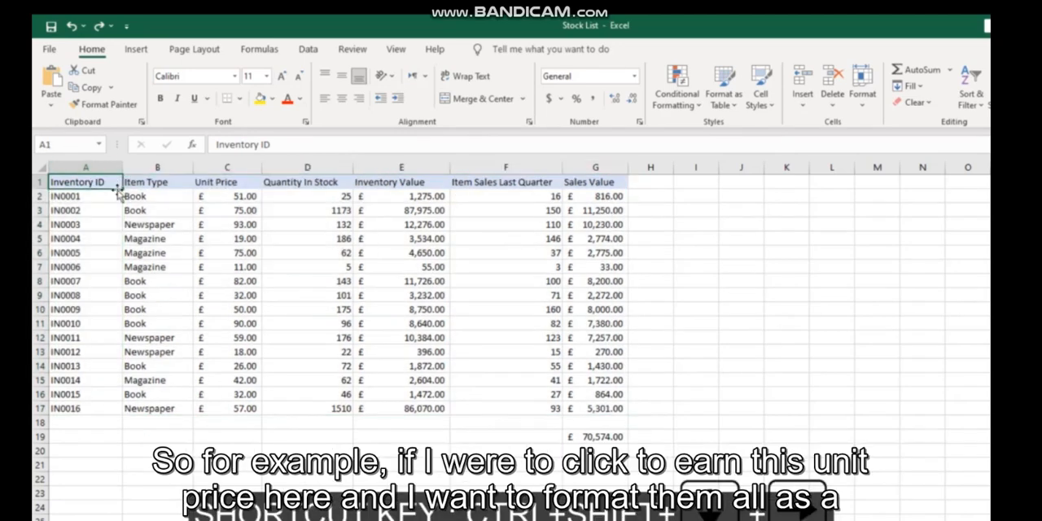
# Set the Unit Price values C2:C17 to General number format, removing the pound signs
pyautogui.moveTo(228, 195); pyautogui.dragTo(228, 295)
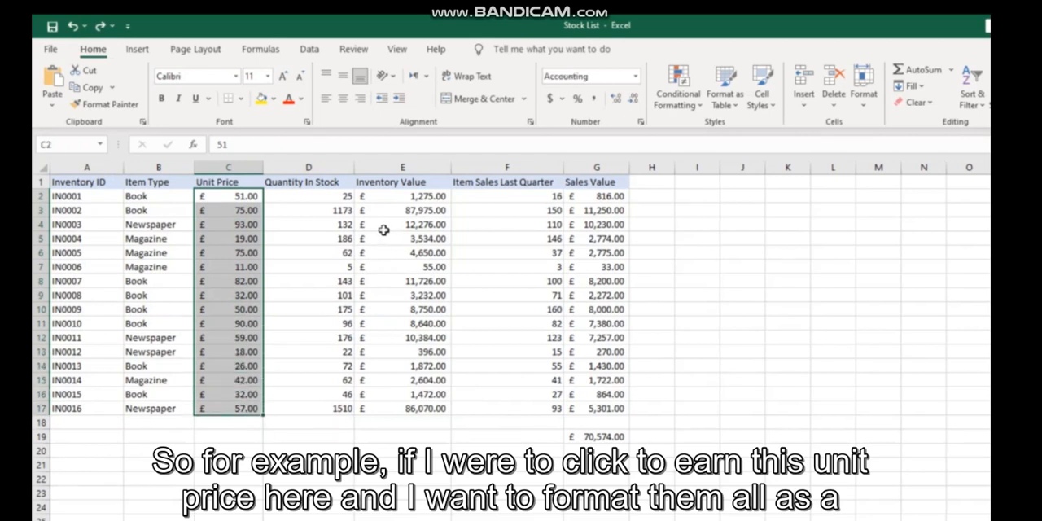
pyautogui.click(915, 101)
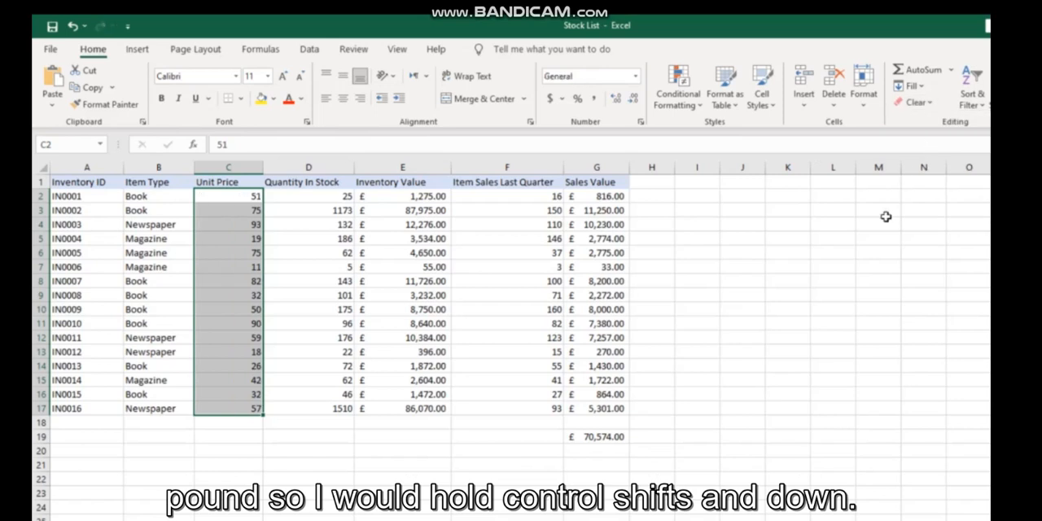
pyautogui.press('ctrl+shift+down')
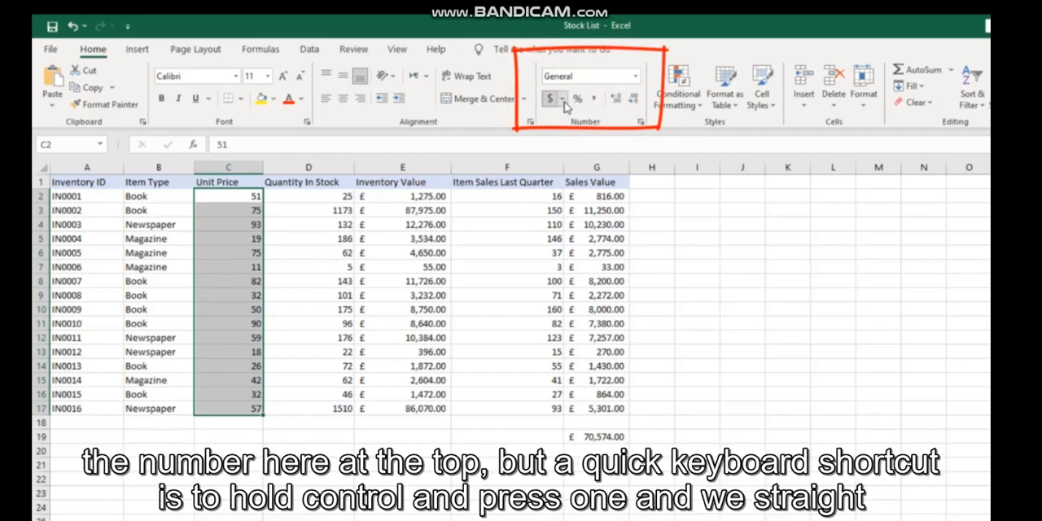
pyautogui.click(560, 98)
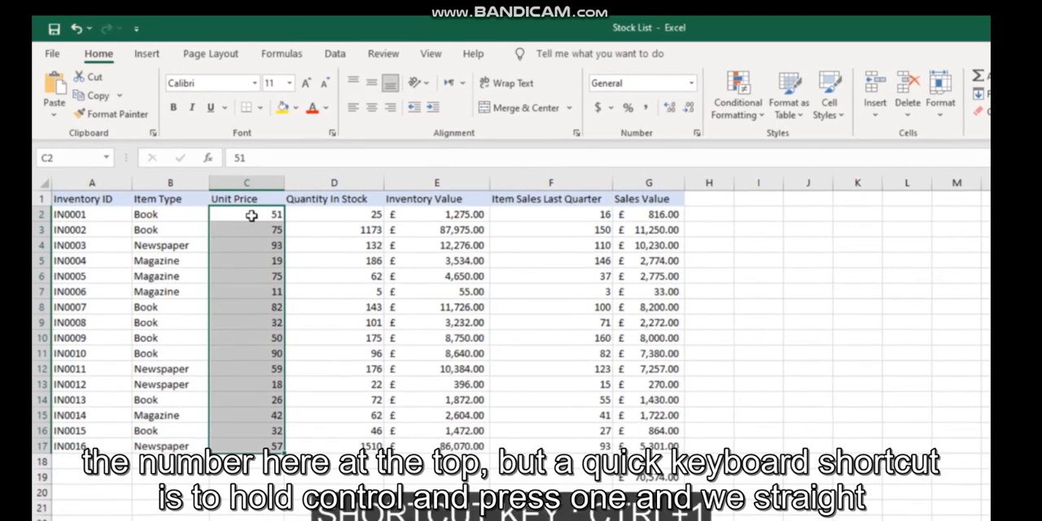
# Apply the Currency format to C2:C17 through Format Cells (Ctrl+1), showing dollar signs
pyautogui.press('ctrl+1')
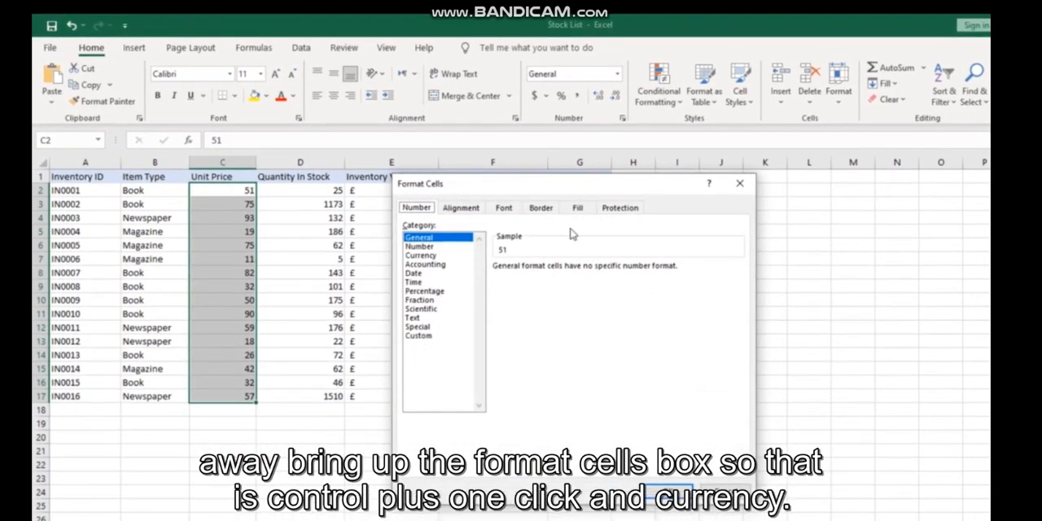
pyautogui.moveTo(432, 263)
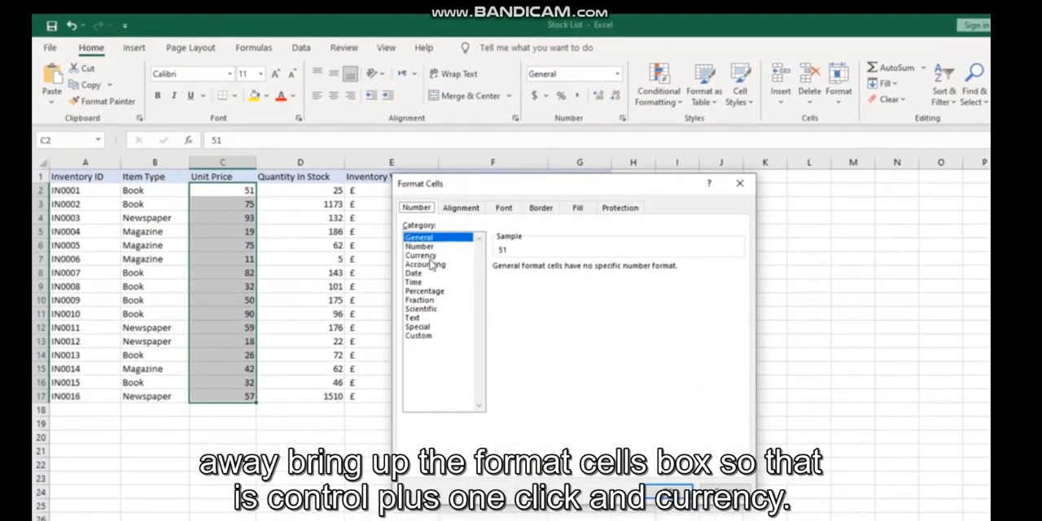
pyautogui.click(420, 254)
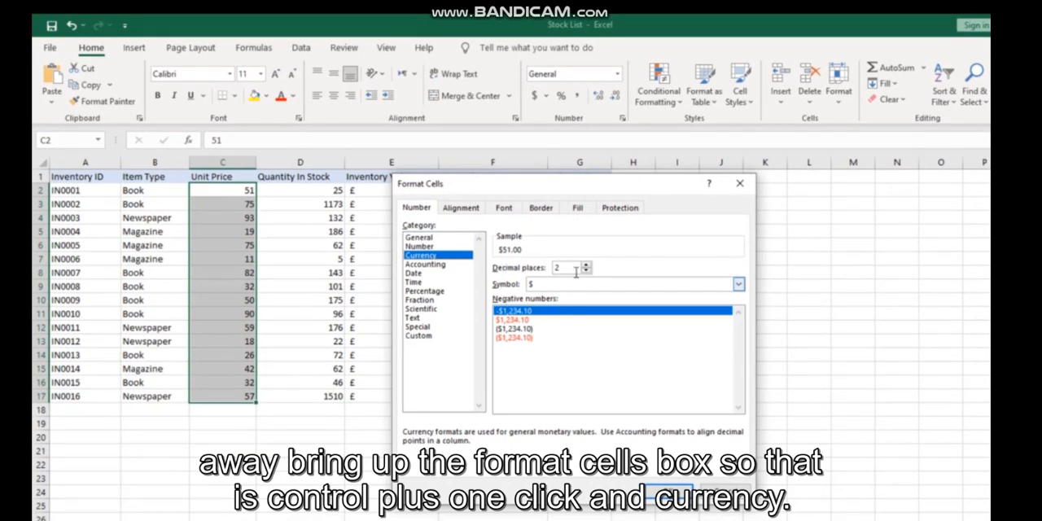
pyautogui.click(586, 270)
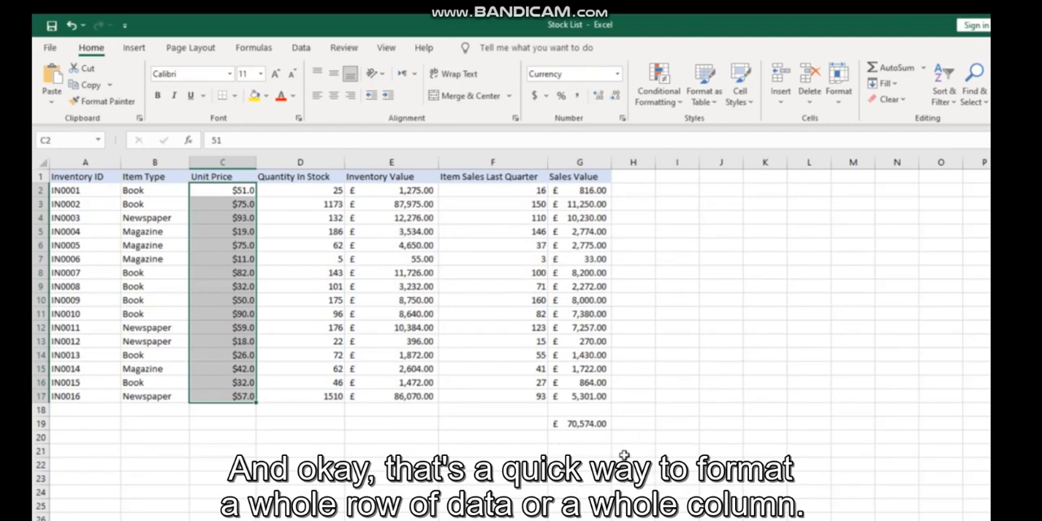
pyautogui.moveTo(625, 456)
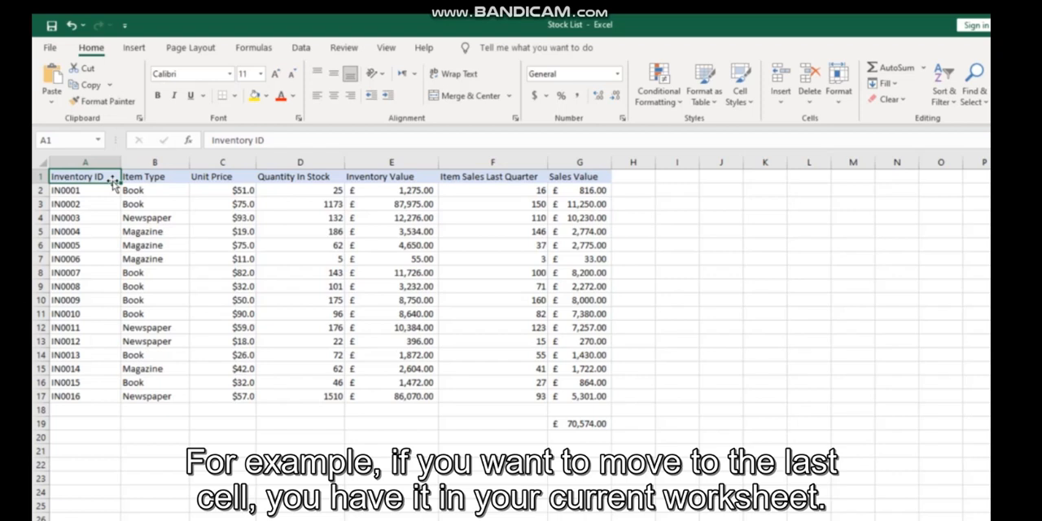
pyautogui.press('ctrl+End')
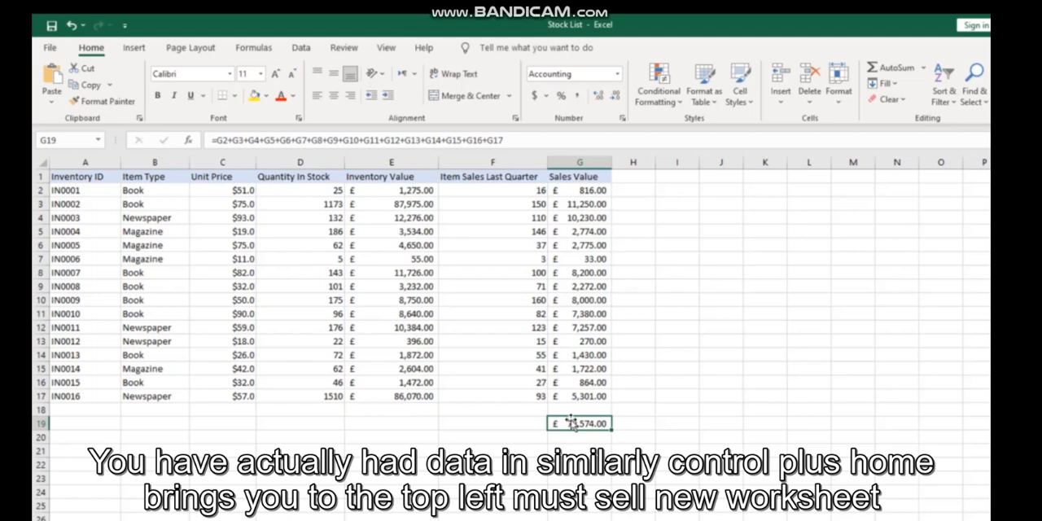
pyautogui.press('ctrl+Home')
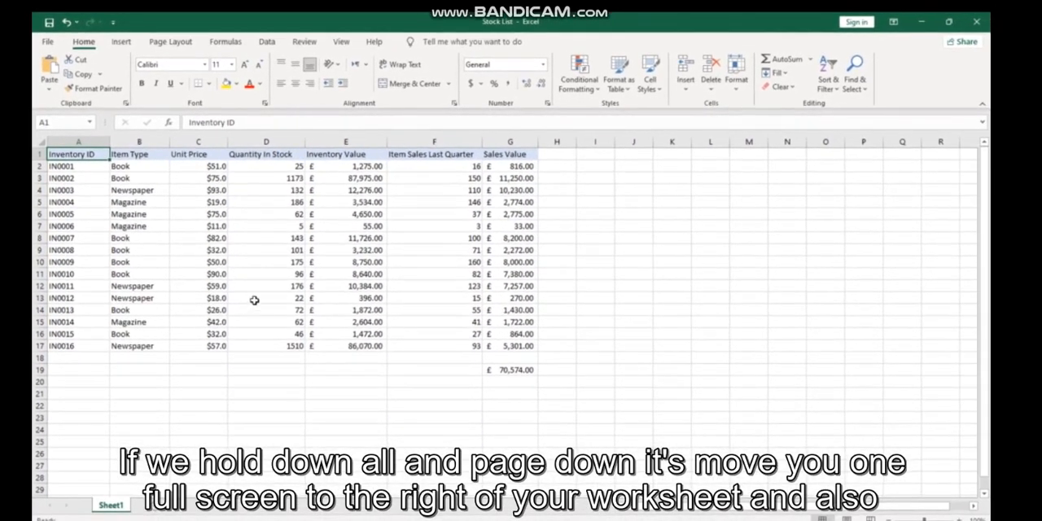
pyautogui.press('alt+pagedown')
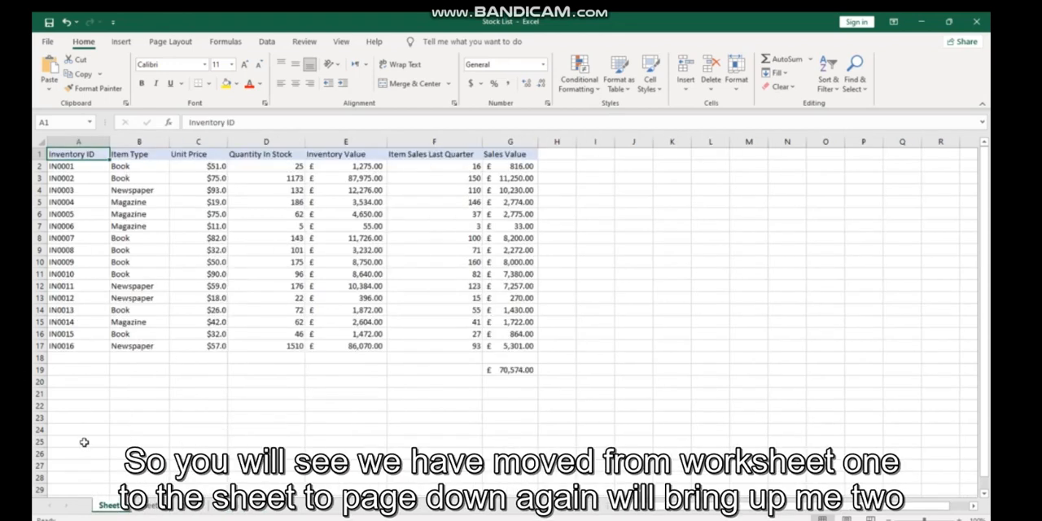
pyautogui.click(145, 505)
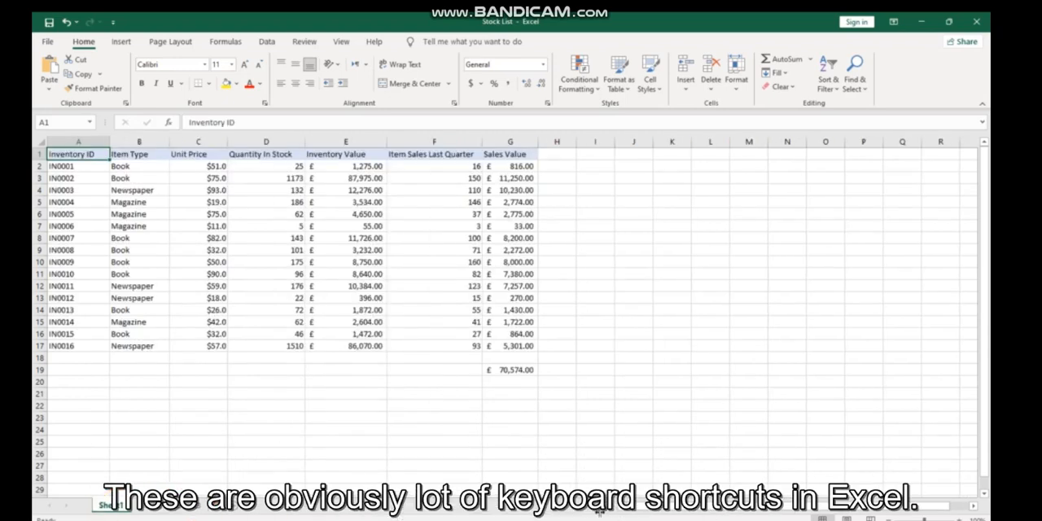
pyautogui.moveTo(324, 439)
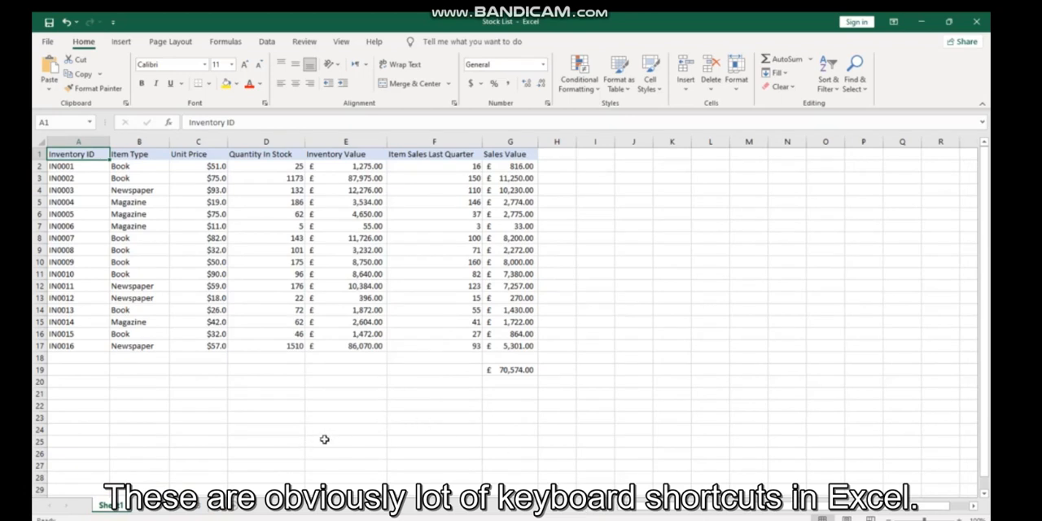